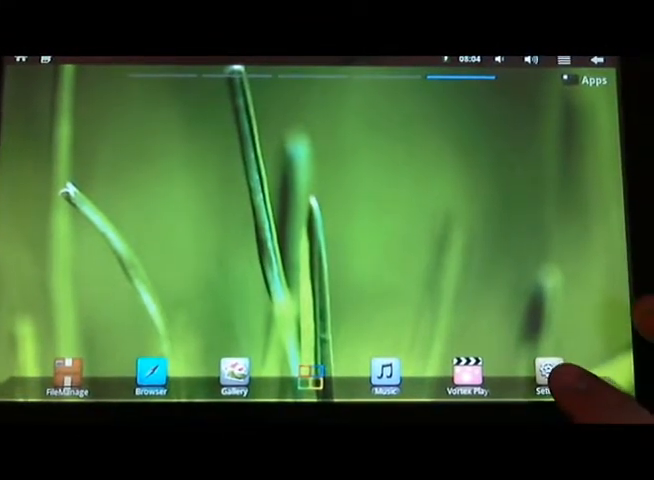
# Open the tablet's Settings from the home-screen dock
pyautogui.click(544, 380)
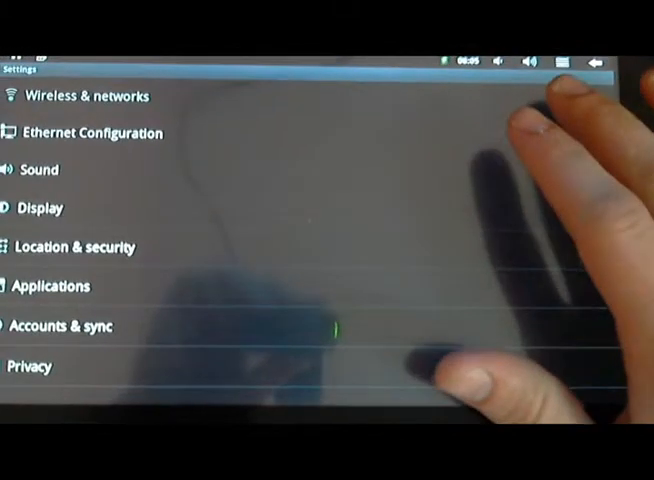
pyautogui.click(84, 96)
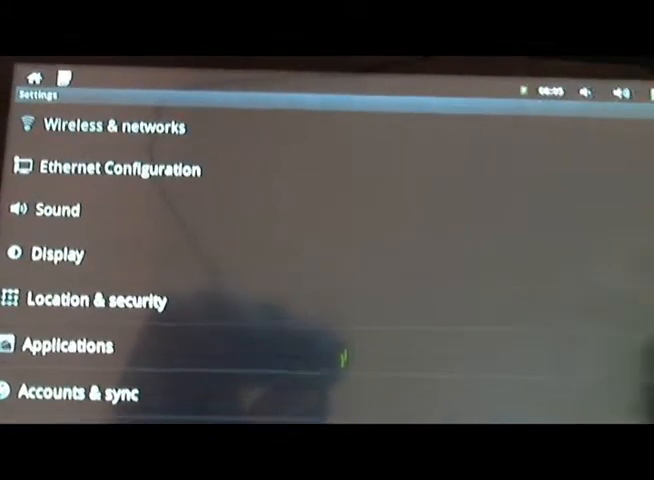
# Scroll to About device to show model MID and Android version 2.3
pyautogui.scroll(-3)
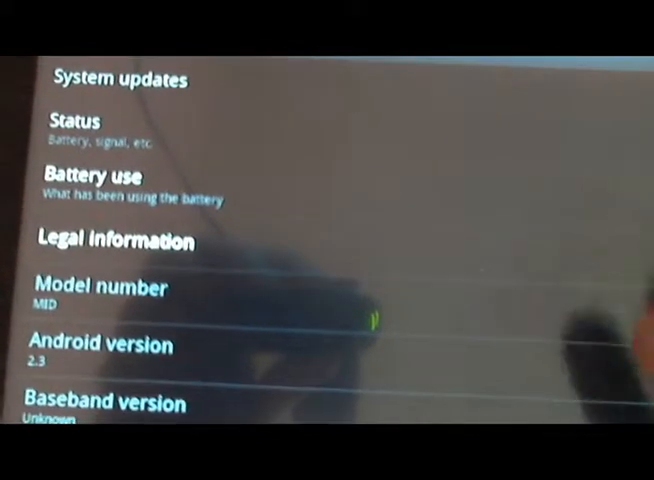
pyautogui.scroll(-3)
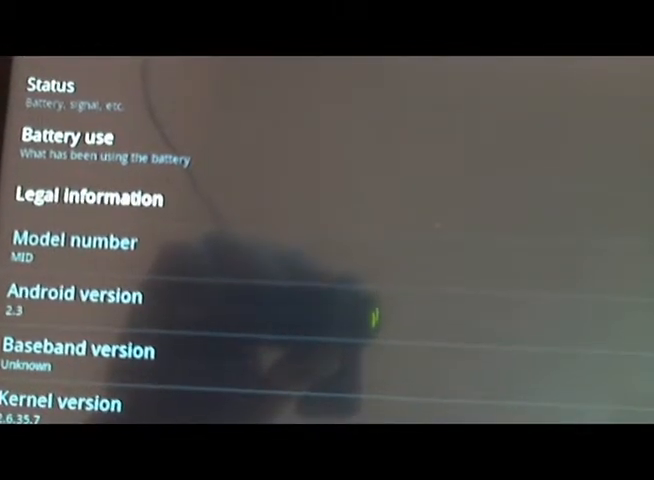
# Return to the Settings list and open Wireless & networks with Wi-Fi and VPN options
pyautogui.scroll(-3)
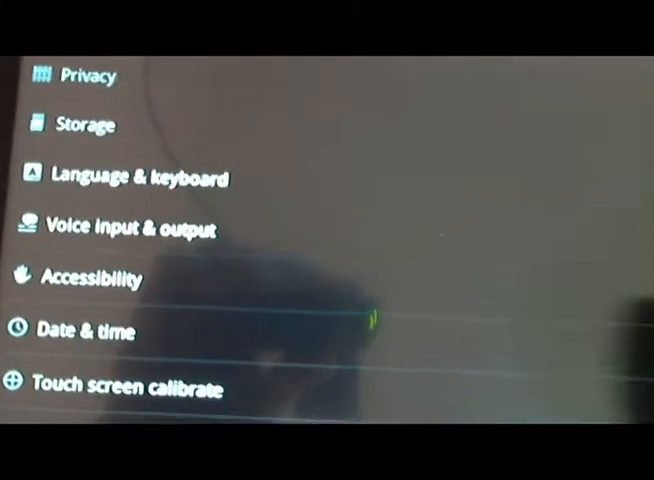
pyautogui.scroll(-3)
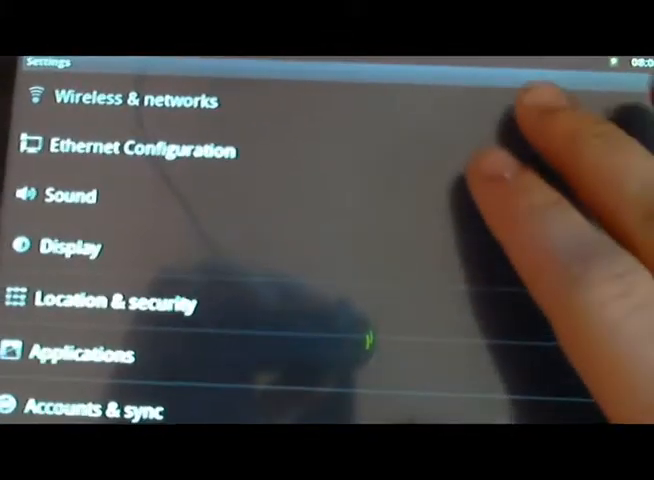
pyautogui.click(130, 100)
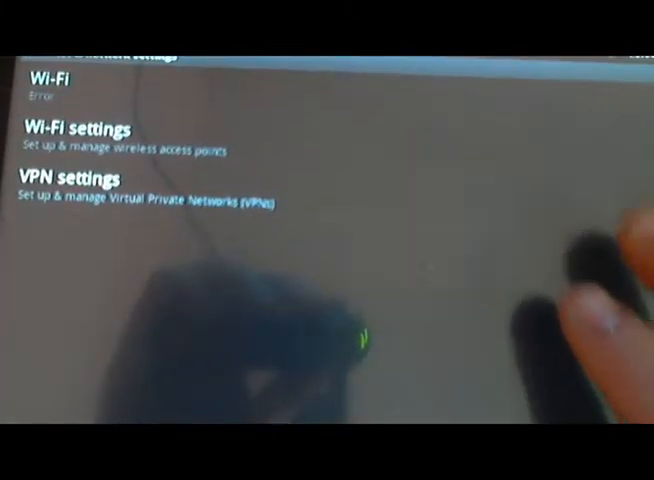